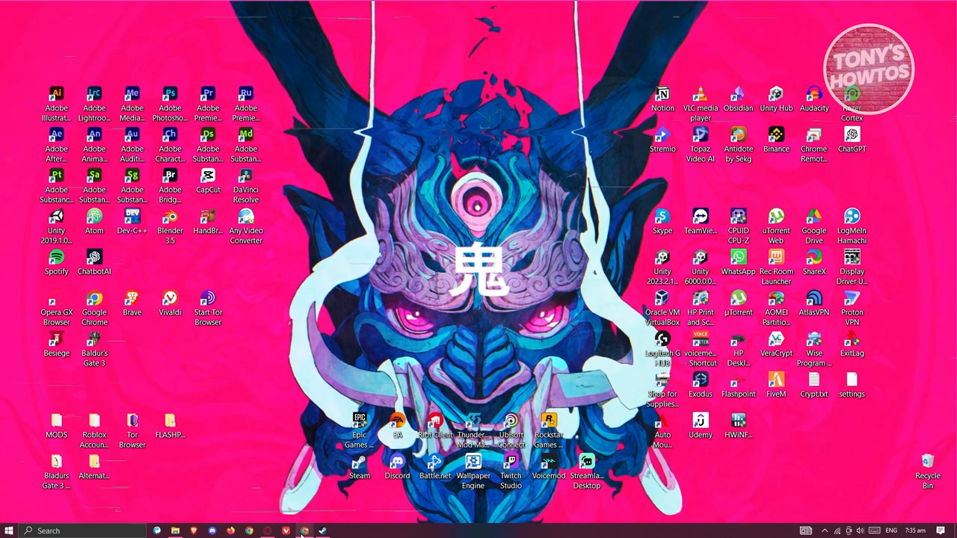
Launch Google Chrome from the desktop shortcut, landing on the Google homepage.
{"action": "left_click", "coordinate": [304, 531]}
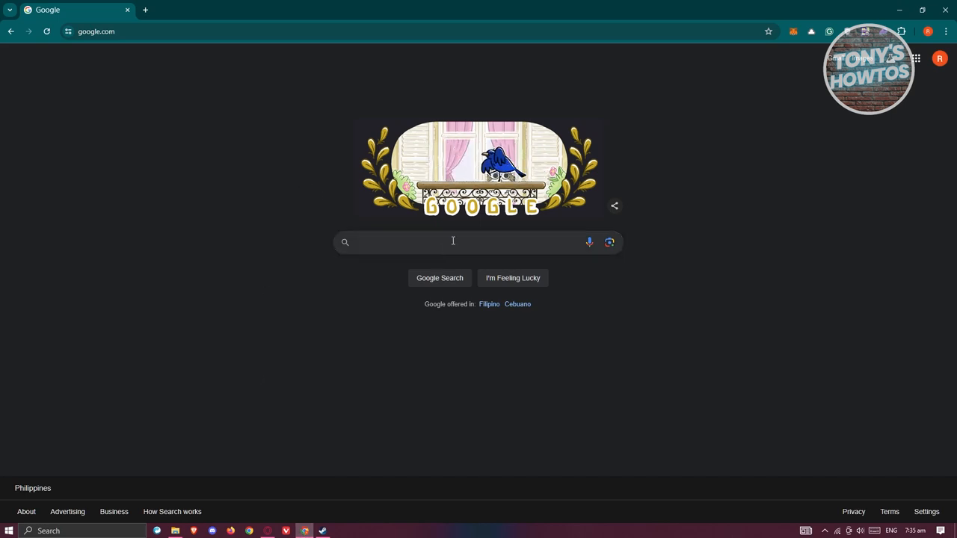
Search Google for 'Dropbox for Windows' and open the 'Dropbox Desktop Experience for macOS & Windows' result.
{"action": "type", "text": "DROPBOX FOR WINDOWS"}
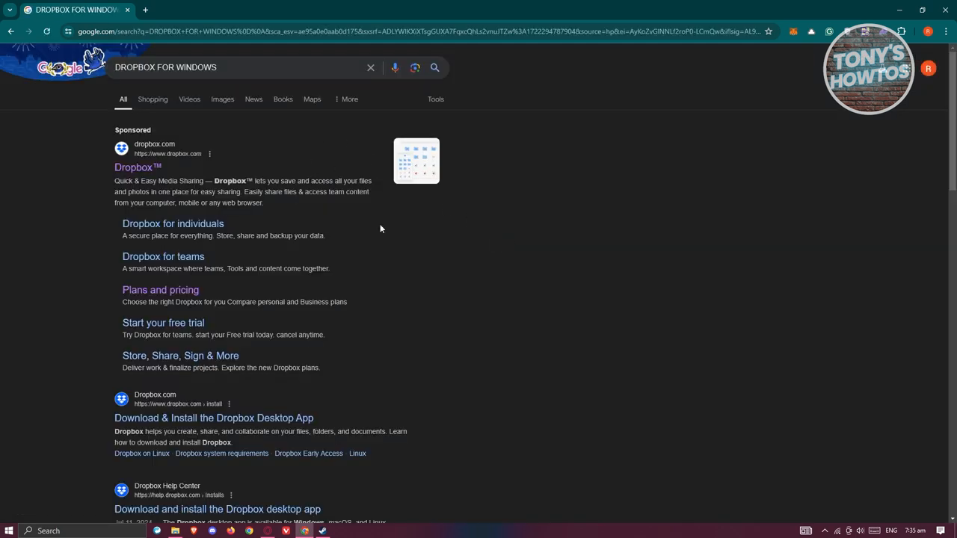
{"action": "scroll", "scroll_direction": "down", "scroll_amount": 3}
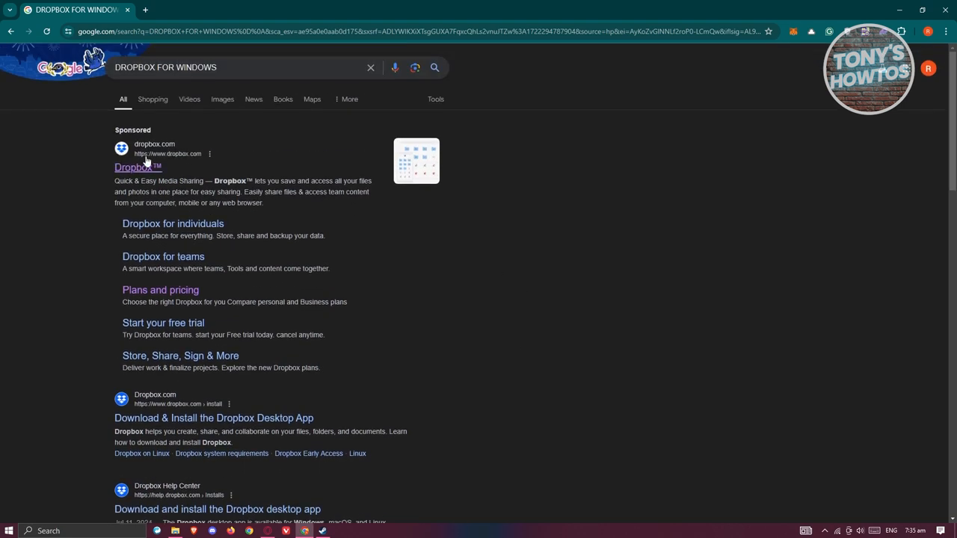
{"action": "scroll", "scroll_direction": "down", "scroll_amount": 3}
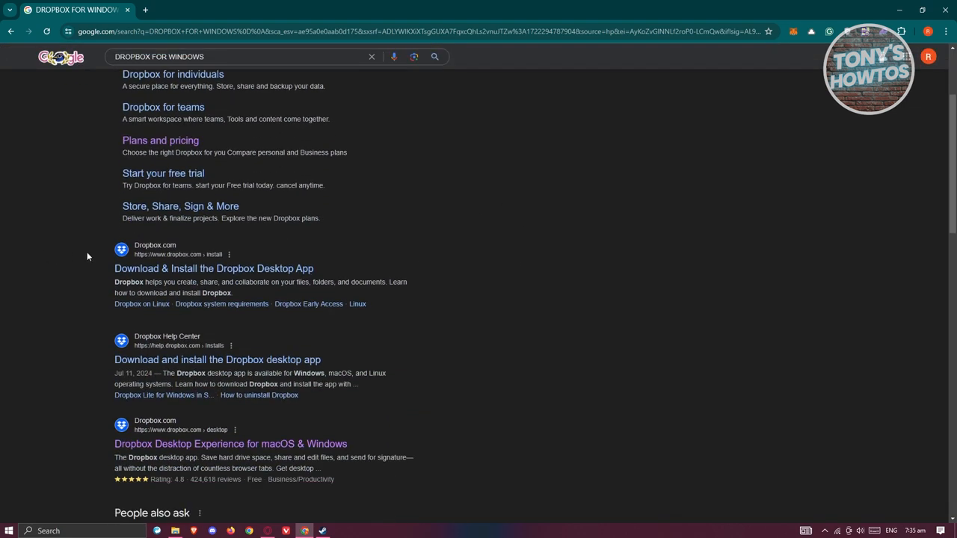
{"action": "mouse_move", "coordinate": [407, 353]}
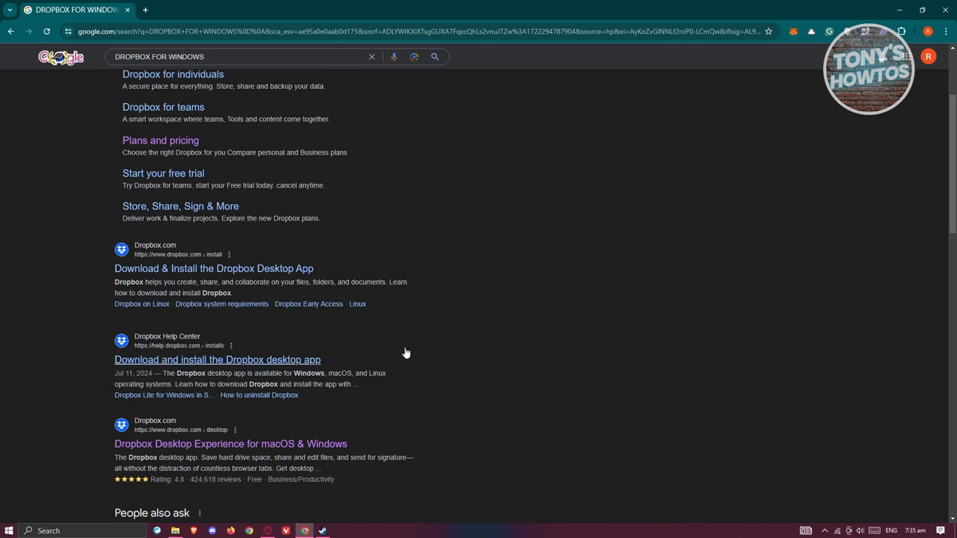
{"action": "scroll", "scroll_direction": "down", "scroll_amount": 3}
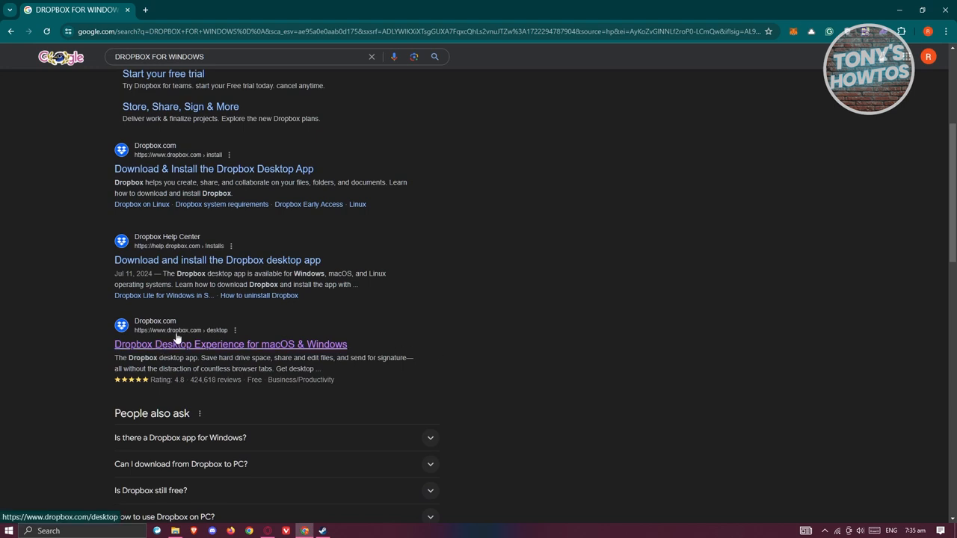
{"action": "mouse_move", "coordinate": [201, 343]}
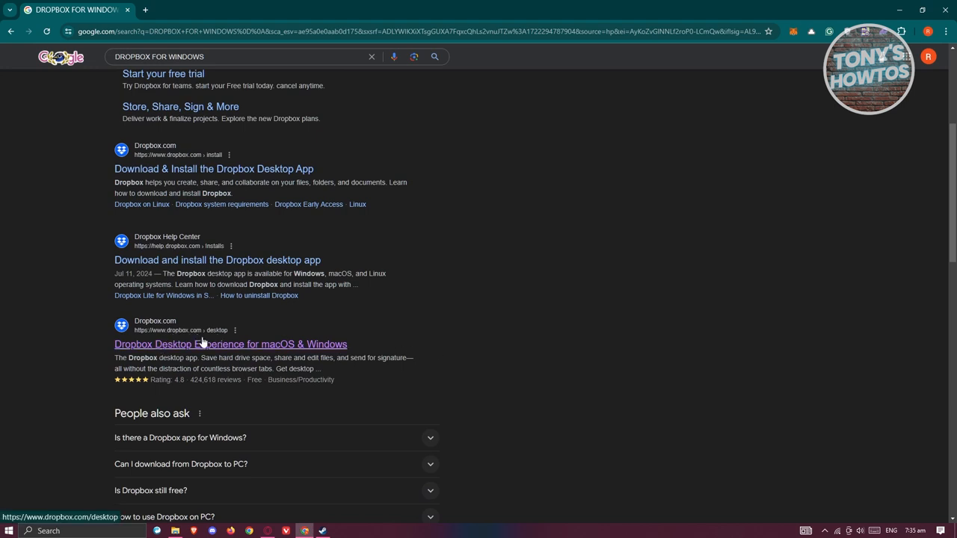
{"action": "left_click", "coordinate": [230, 344]}
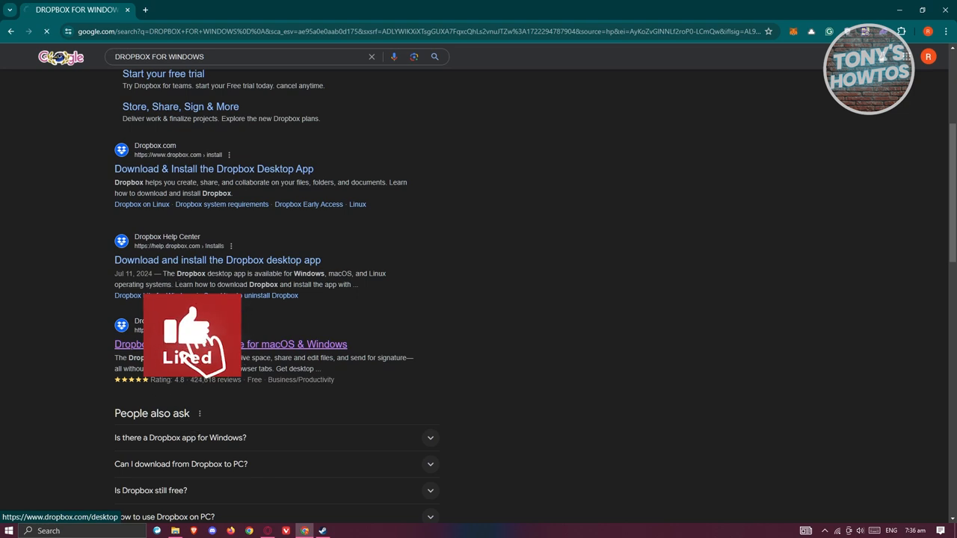
Start the Dropbox desktop installer download so DropboxInstaller.exe lands in Downloads.
{"action": "left_click", "coordinate": [212, 168]}
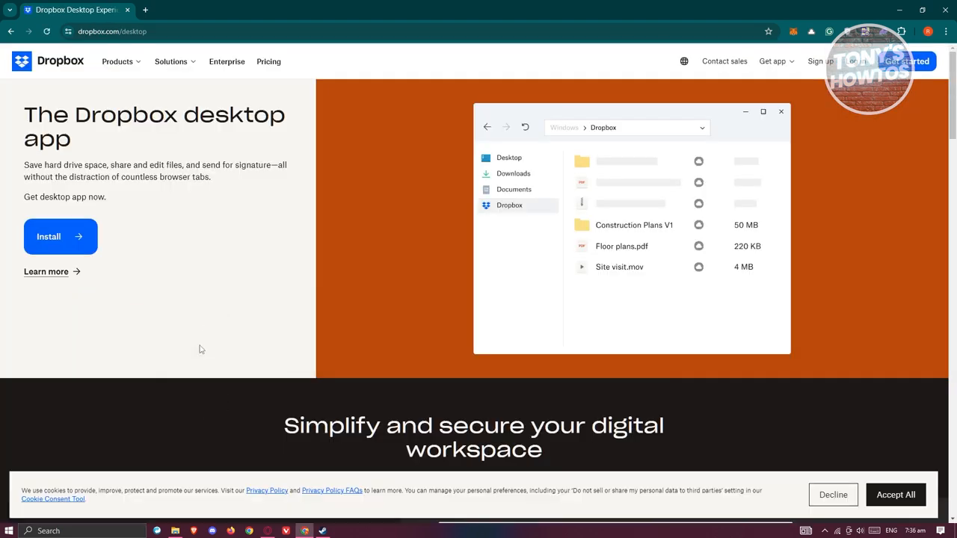
{"action": "scroll", "scroll_direction": "down", "scroll_amount": 3}
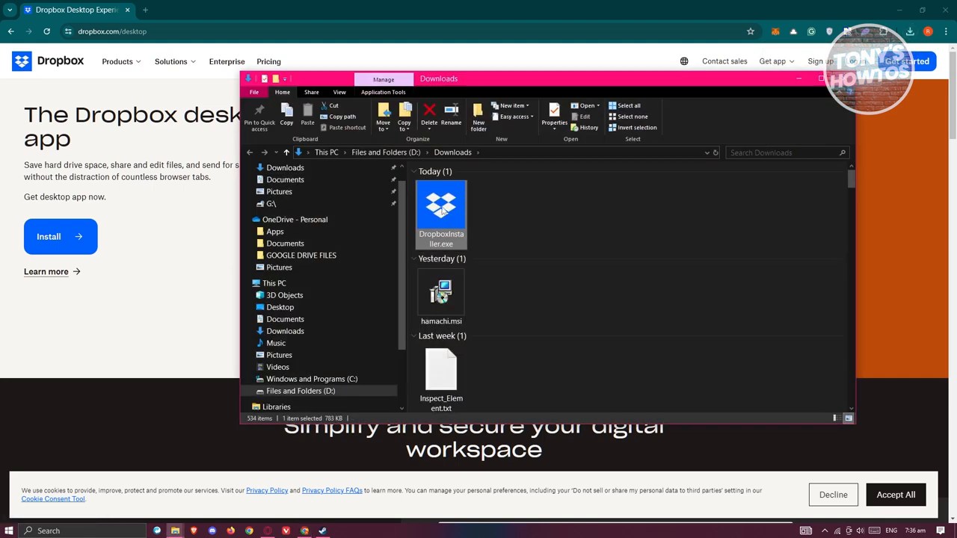
Run DropboxInstaller.exe from Downloads, confirming Run in the security warning.
{"action": "double_click", "coordinate": [439, 209]}
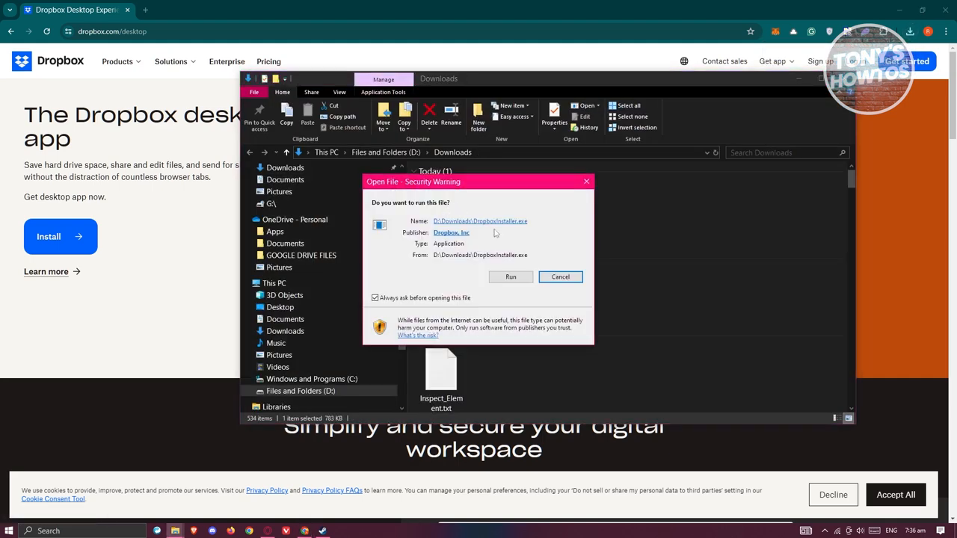
{"action": "left_click", "coordinate": [512, 277]}
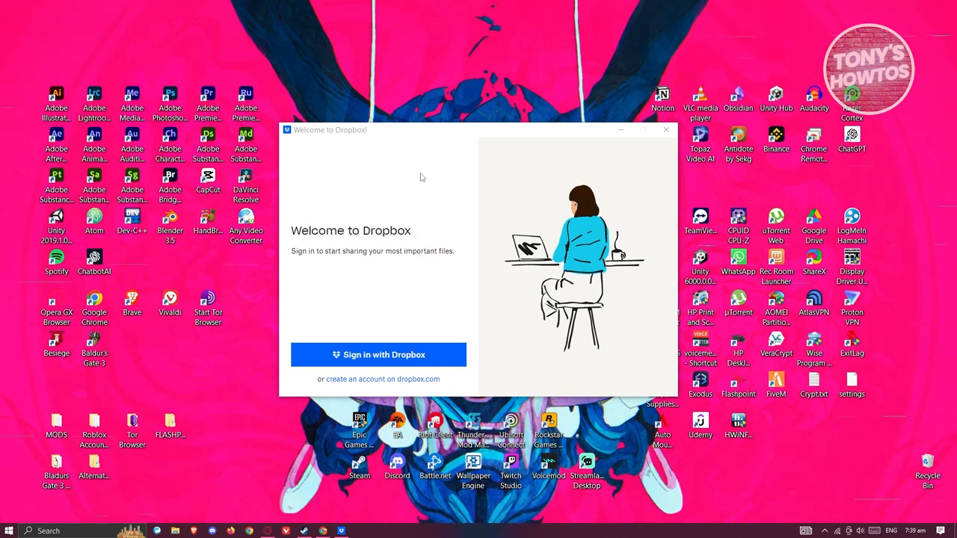
Choose 'Sign in with Dropbox' and 'Open sign in' to load the authorization page in the browser.
{"action": "left_click", "coordinate": [378, 354]}
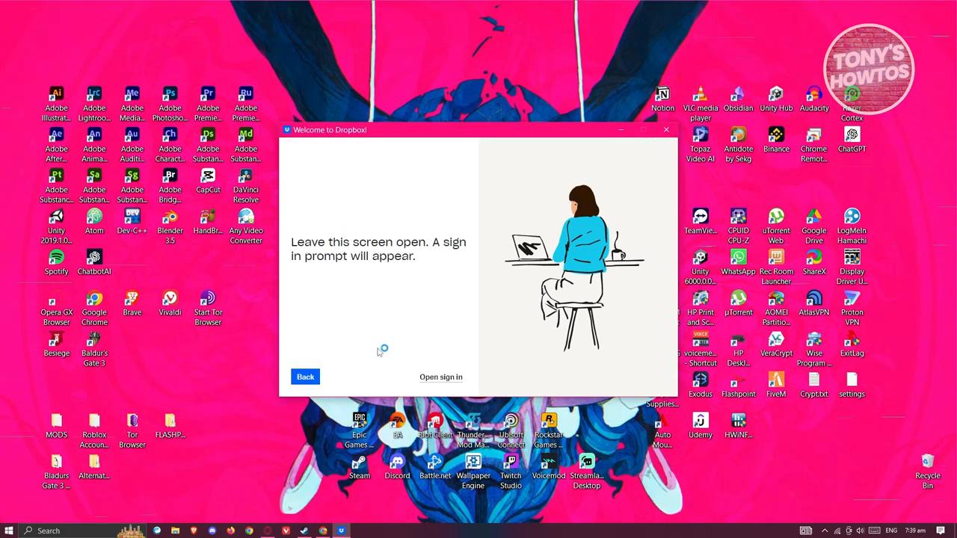
{"action": "left_click", "coordinate": [439, 377]}
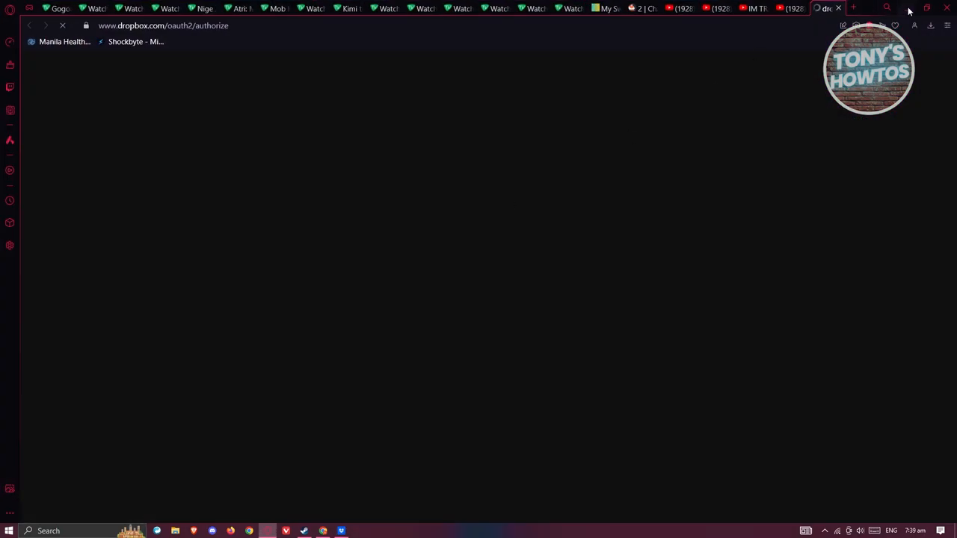